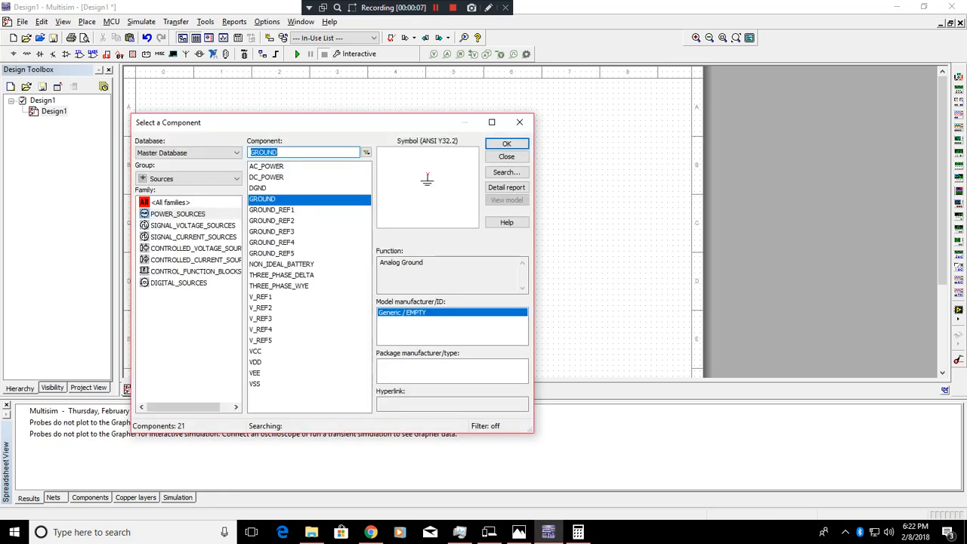
Place DC source V1 and a ground symbol from the Sources group and wire them
click(506, 143)
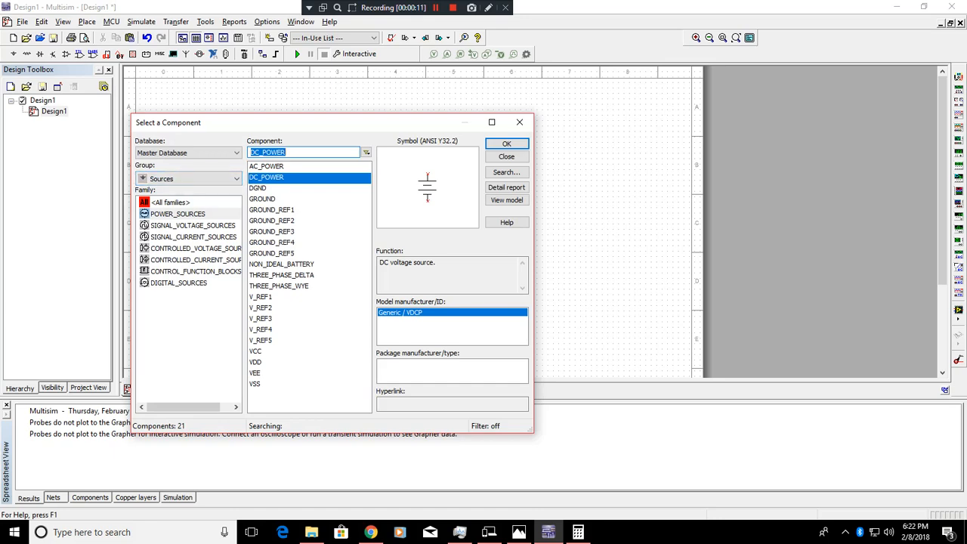
click(263, 200)
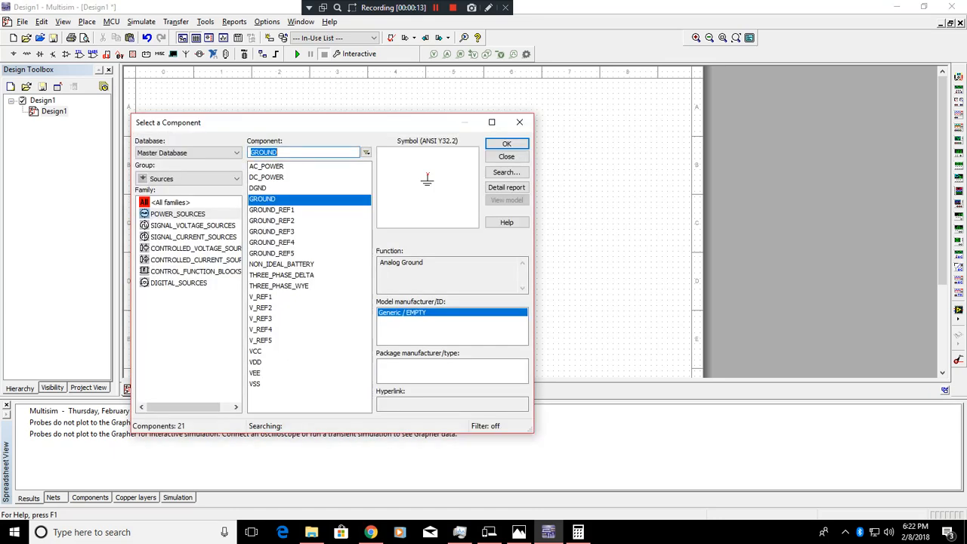
click(506, 144)
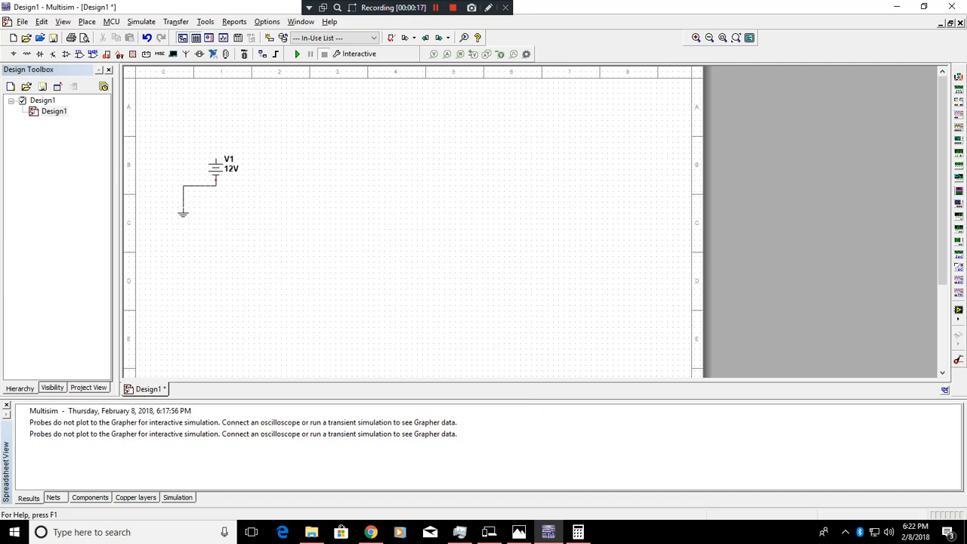
Place a 12V_25W lamp X1 from Indicators and wire it to V1
click(196, 189)
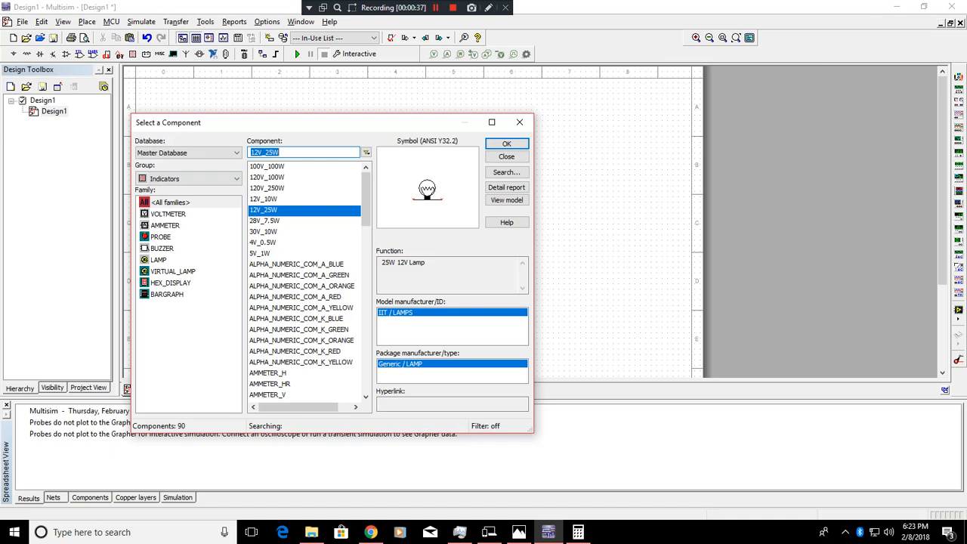
click(507, 143)
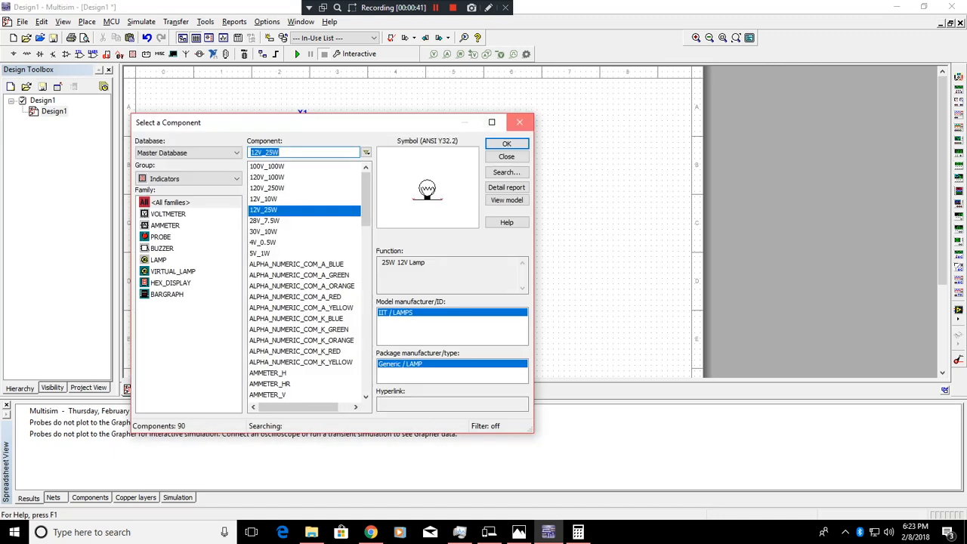
click(506, 143)
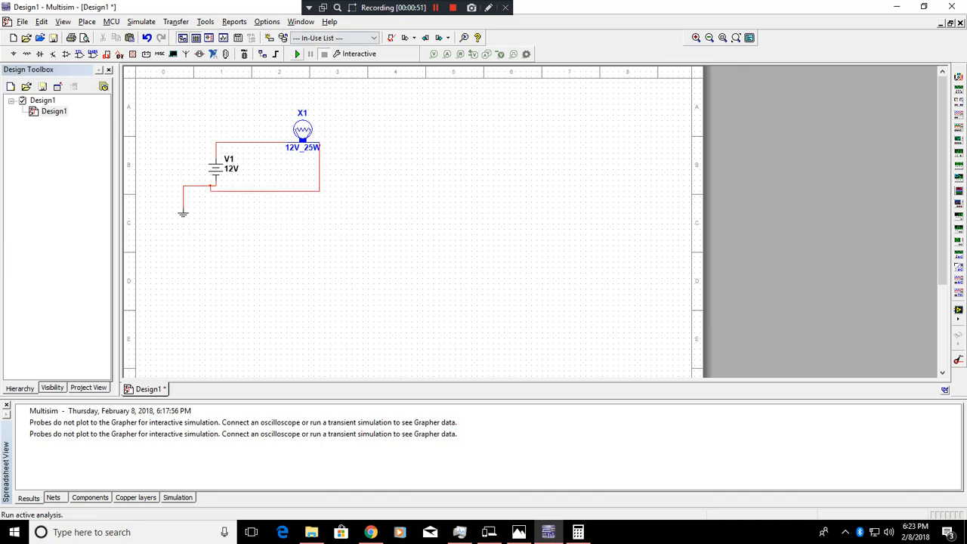
Run the simulation, then compute 25 ÷ 12 = 2.0833 in Calculator for the lamp current
click(296, 55)
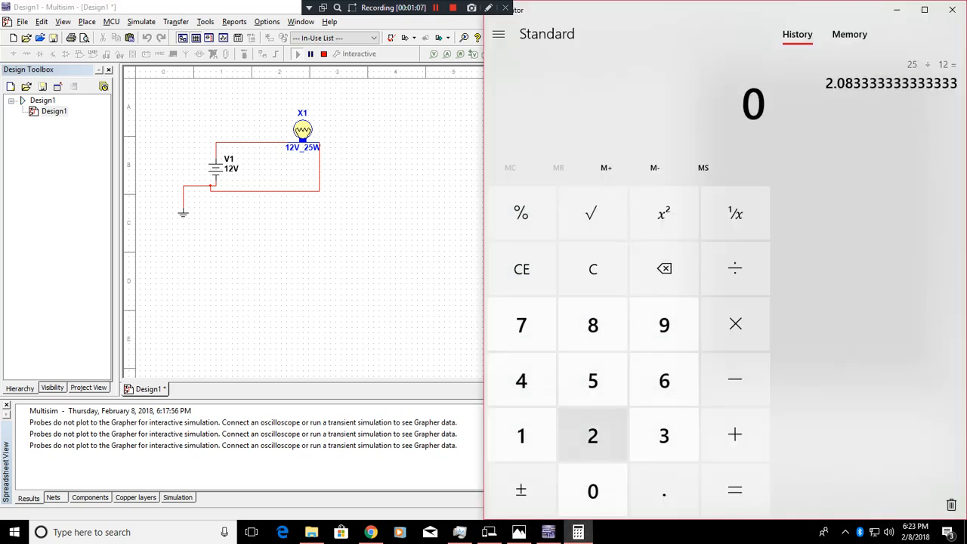
click(593, 435)
text(1)
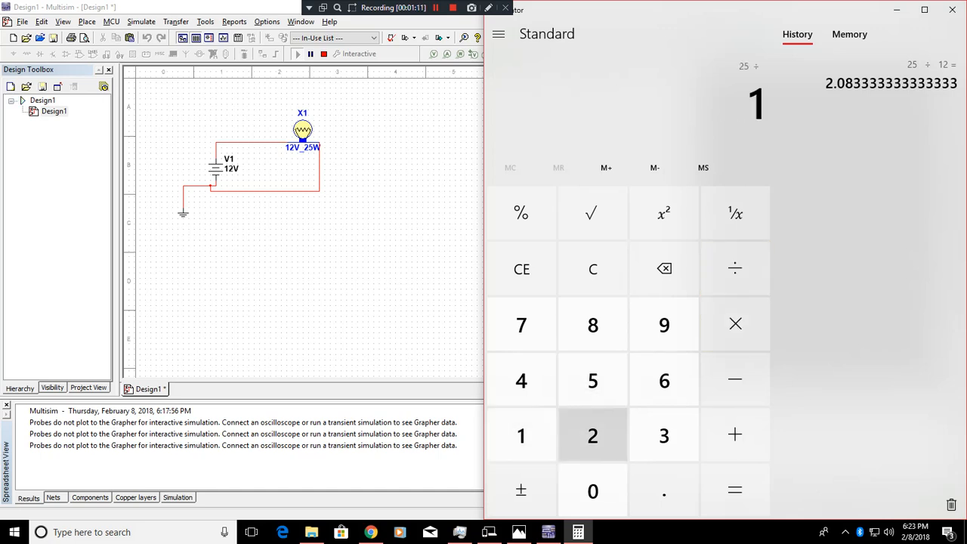
click(592, 435)
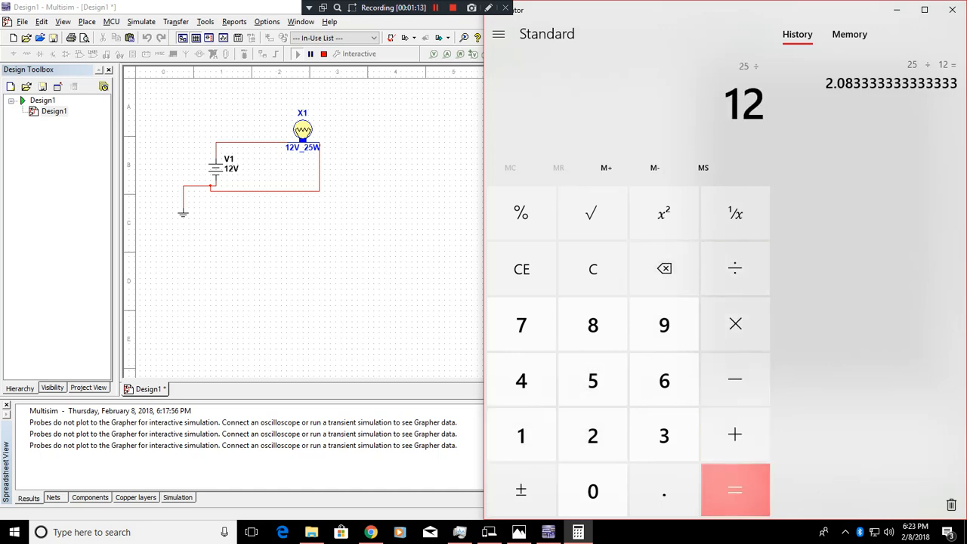
click(734, 489)
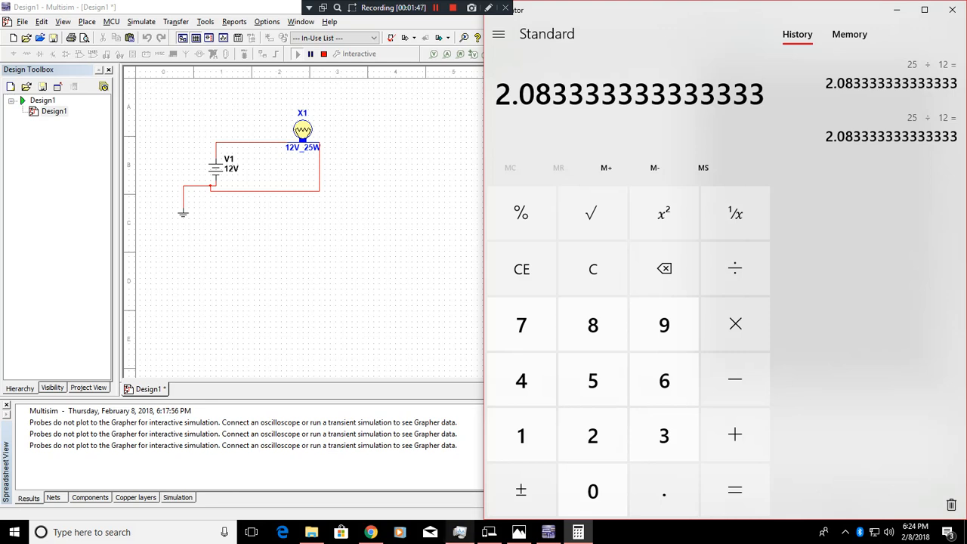
Compute 12 ÷ 2.0833 = 5.76 in Calculator, recalling the current from History
click(518, 532)
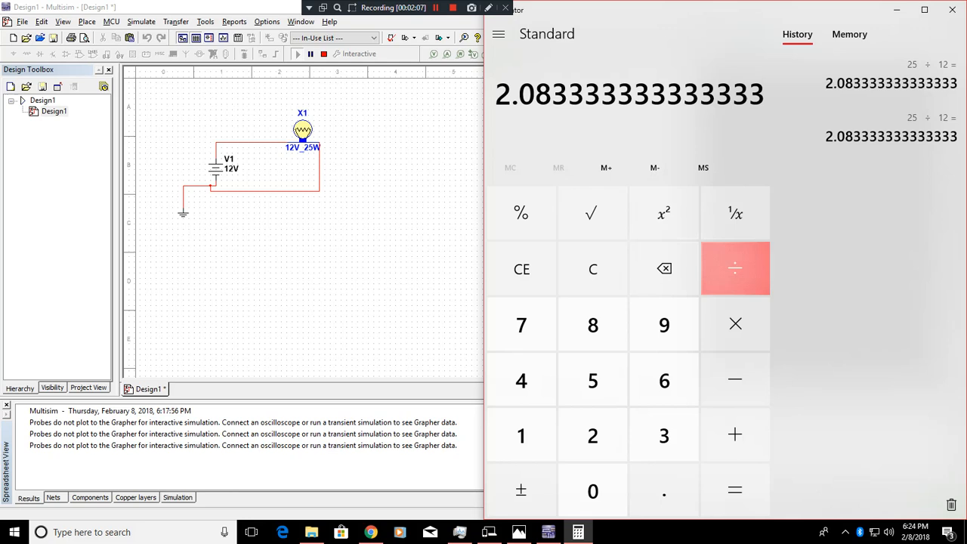
mouse_move(592, 269)
text(12)
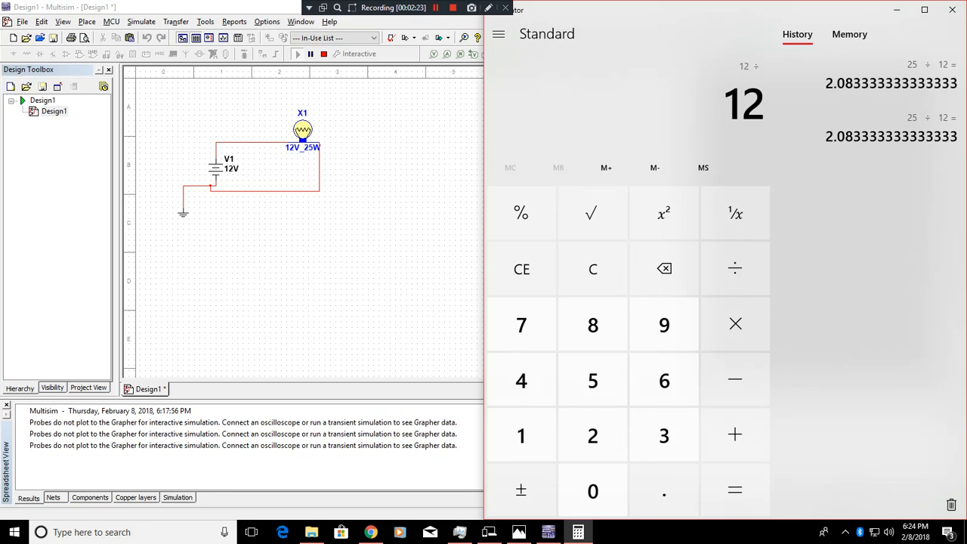
click(735, 489)
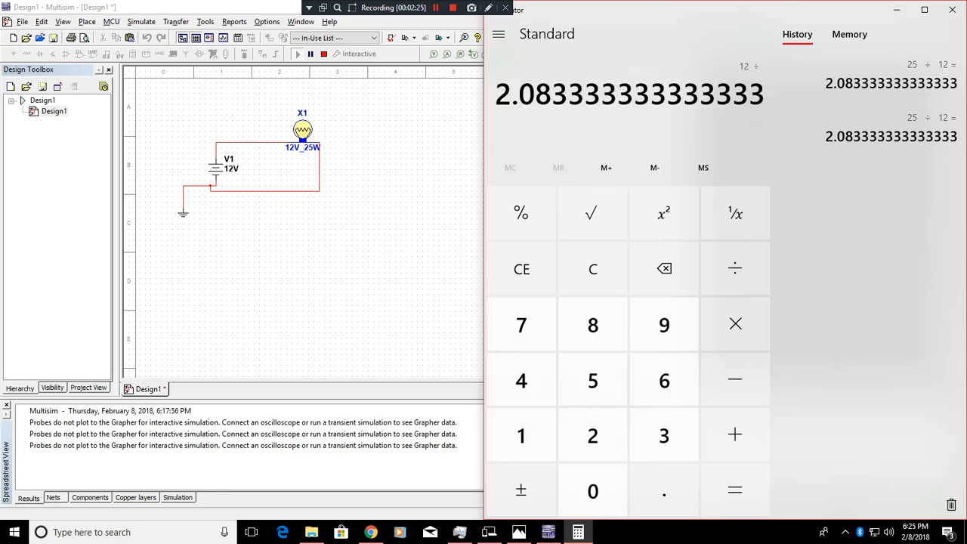
click(734, 489)
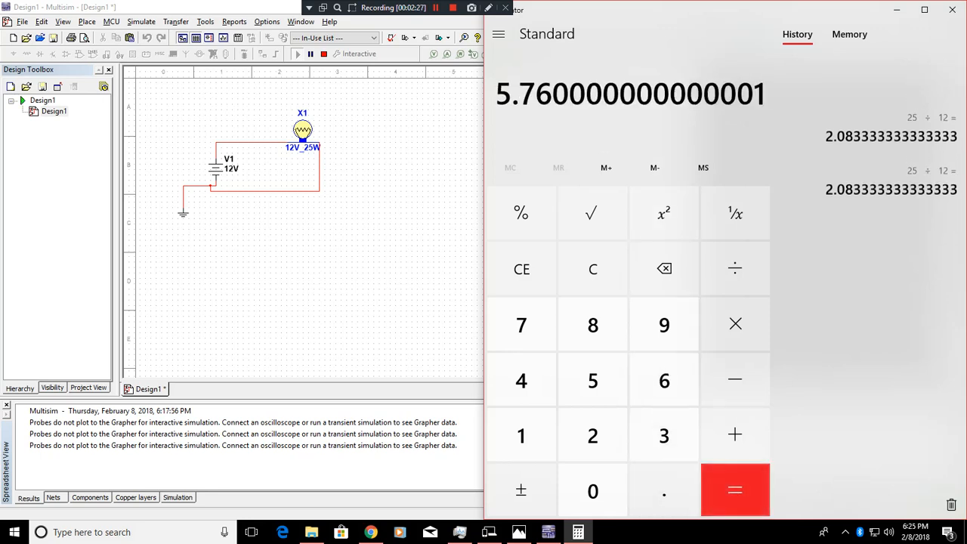
click(734, 489)
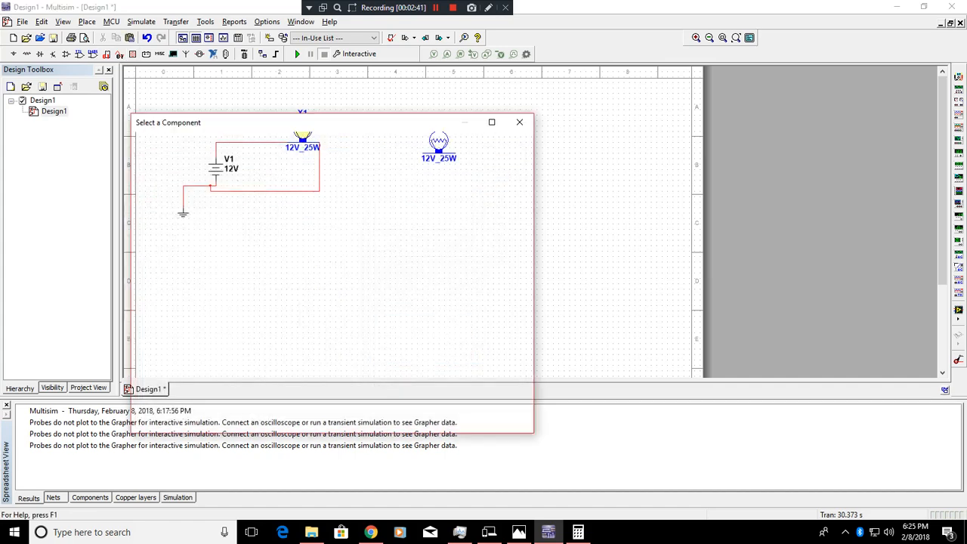
Place lamp X2 with multimeter XMM1 set to Ω, reading 5.76 Ohm
click(520, 121)
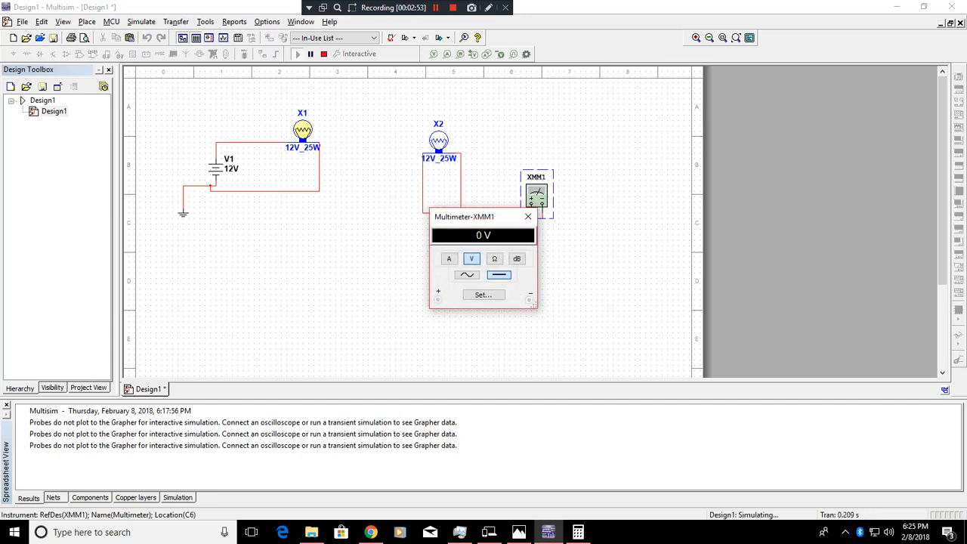
click(494, 258)
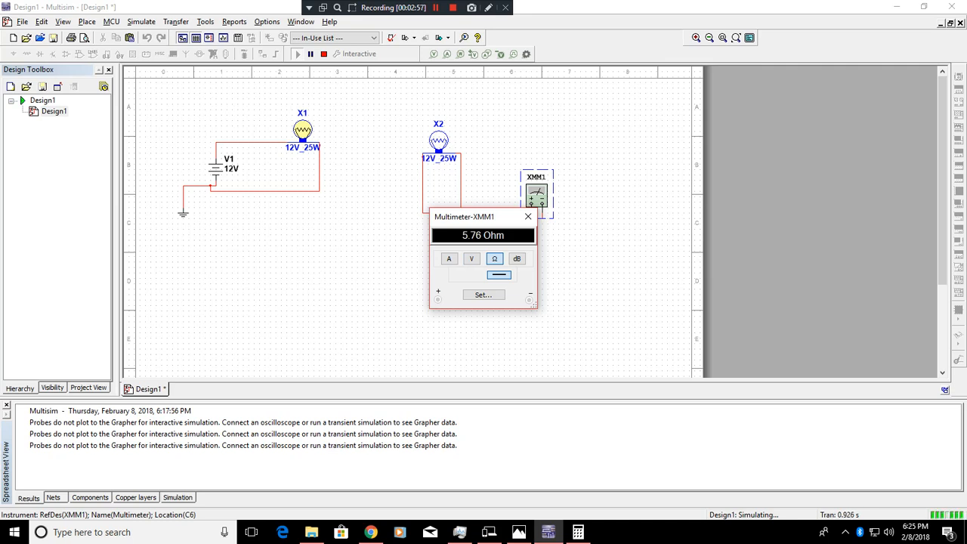
mouse_move(529, 217)
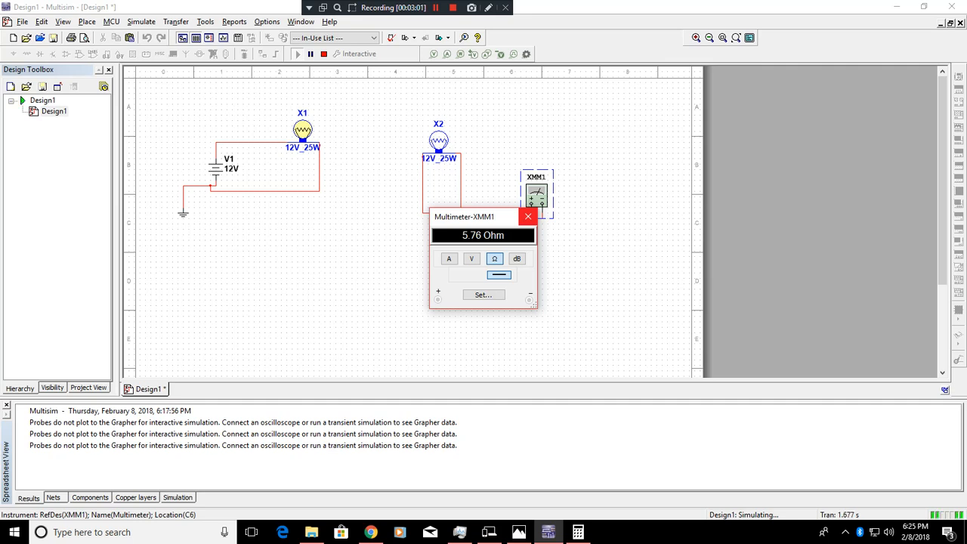
click(528, 217)
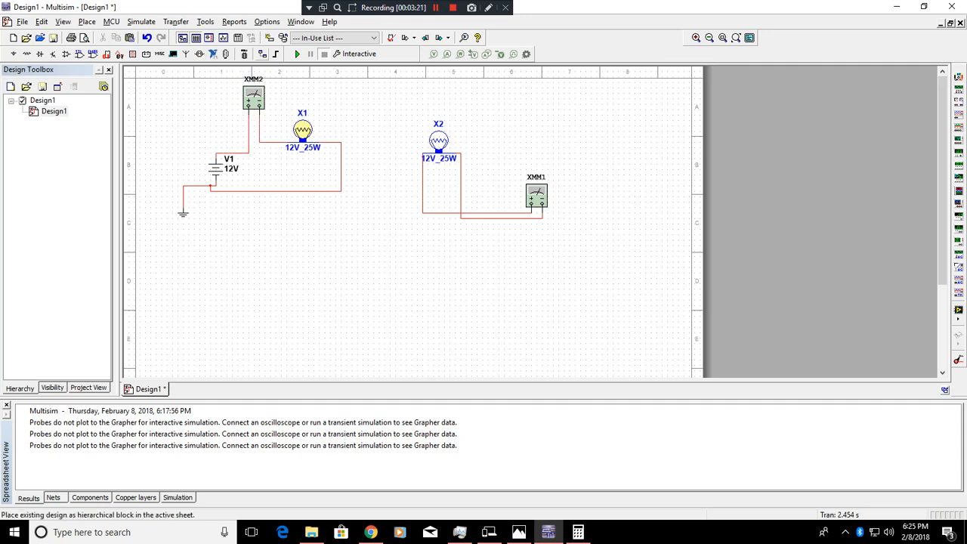
Set series multimeter XMM2 to A and read 2.083 A through lamp X1
double_click(253, 97)
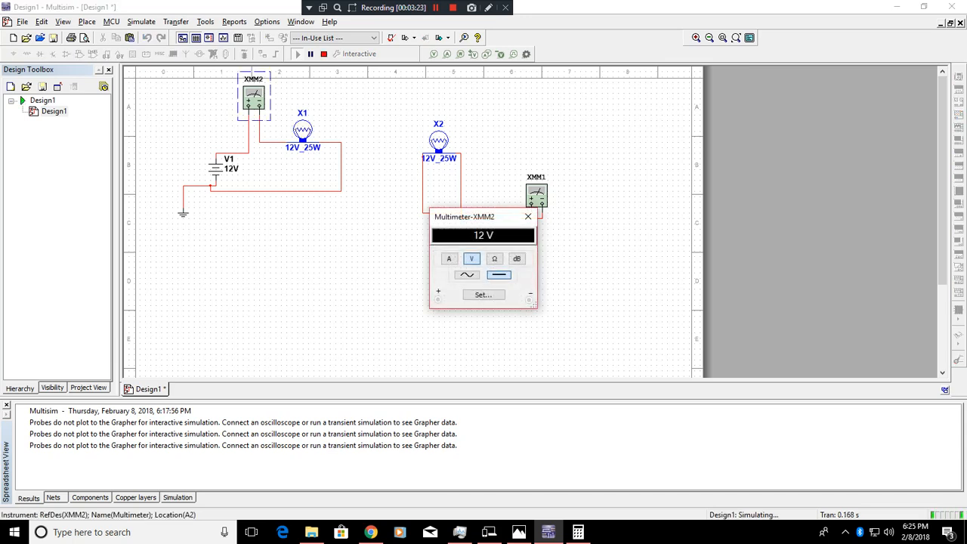
click(451, 259)
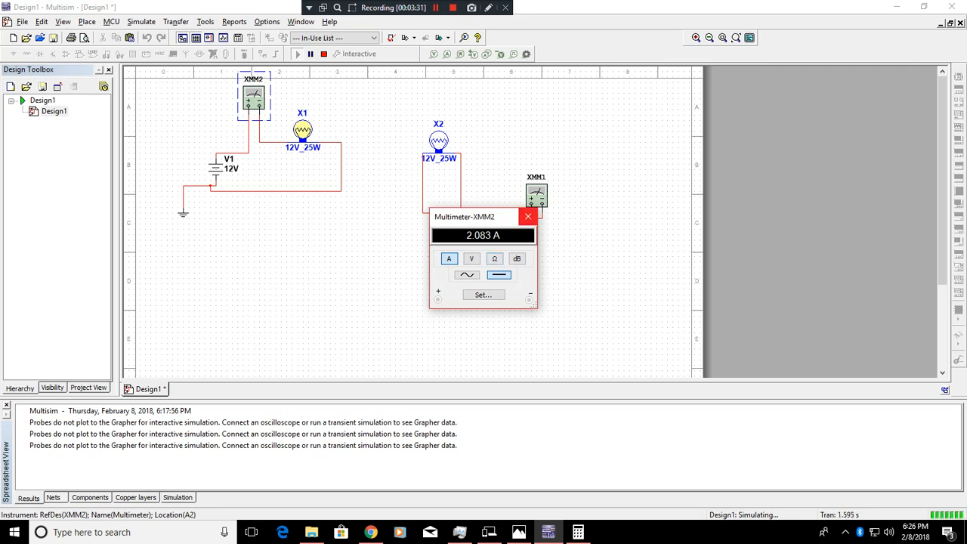
click(529, 217)
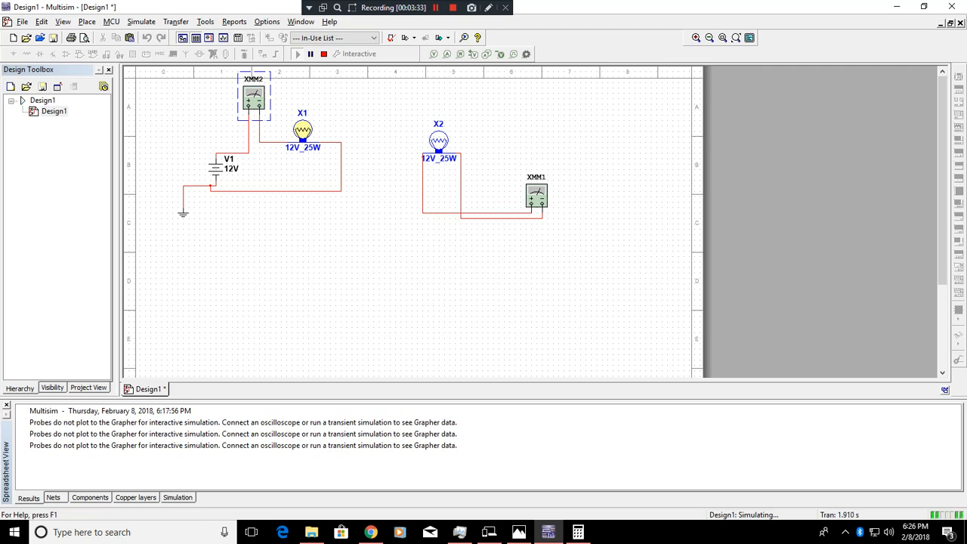